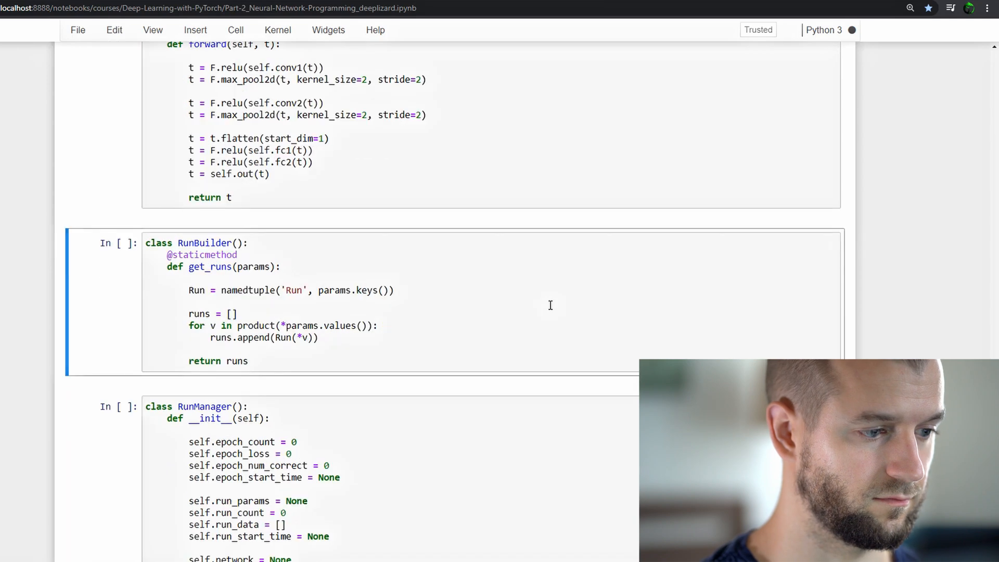
# Run the tensor-and-network cell and the GPU cell, predicting on cuda index 0, then cpu.
pyautogui.scroll(-3)
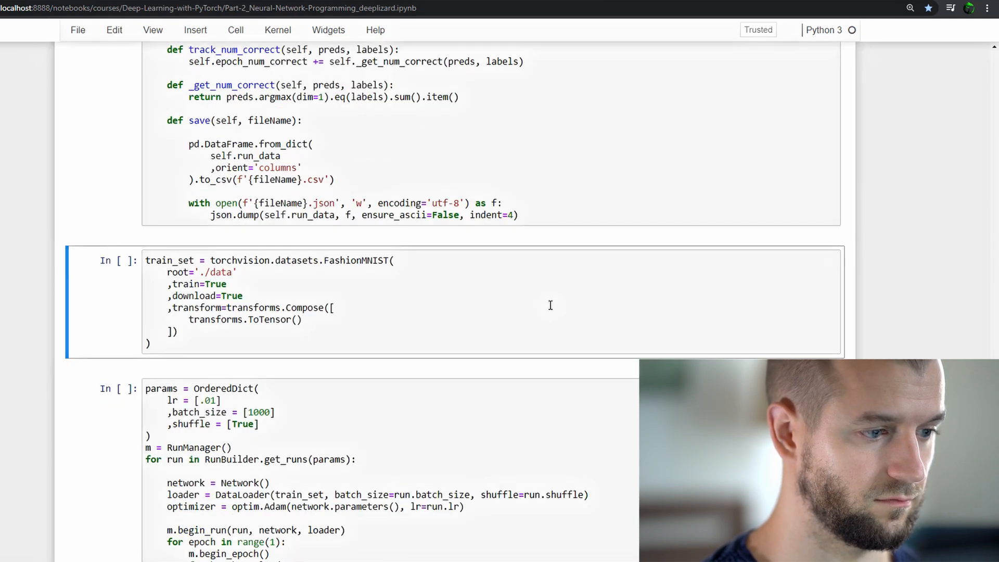
pyautogui.scroll(-3)
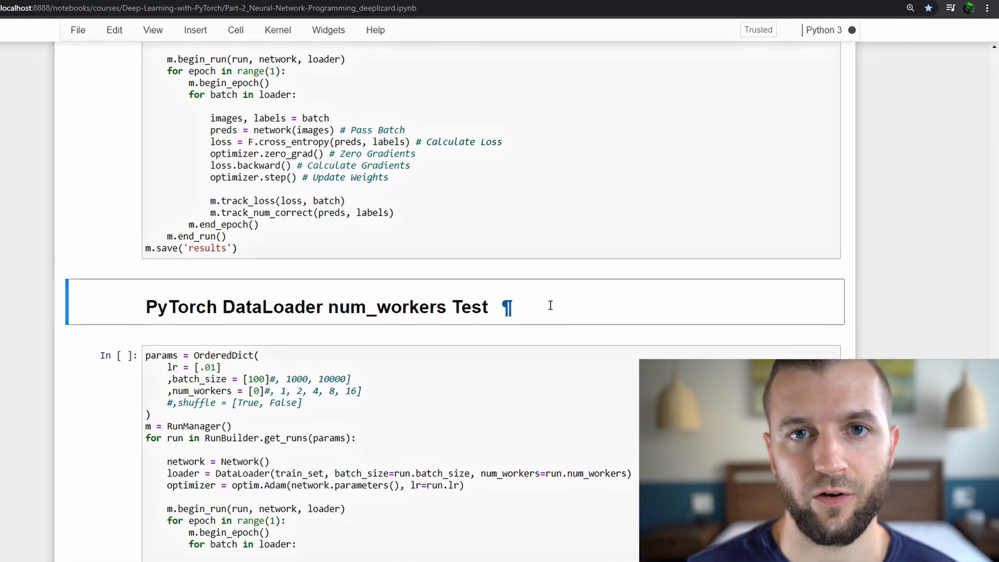
pyautogui.scroll(-3)
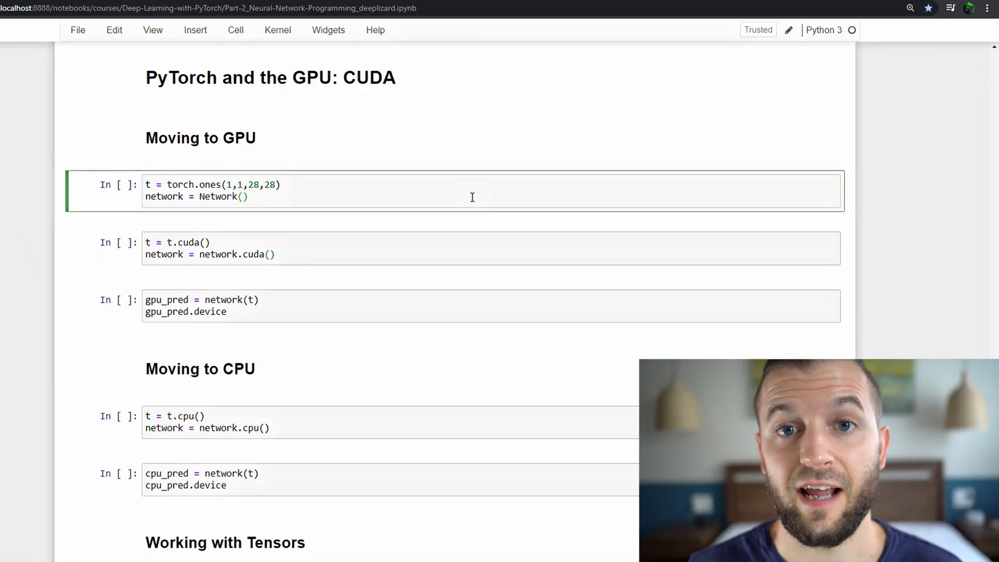
pyautogui.press('shift+enter')
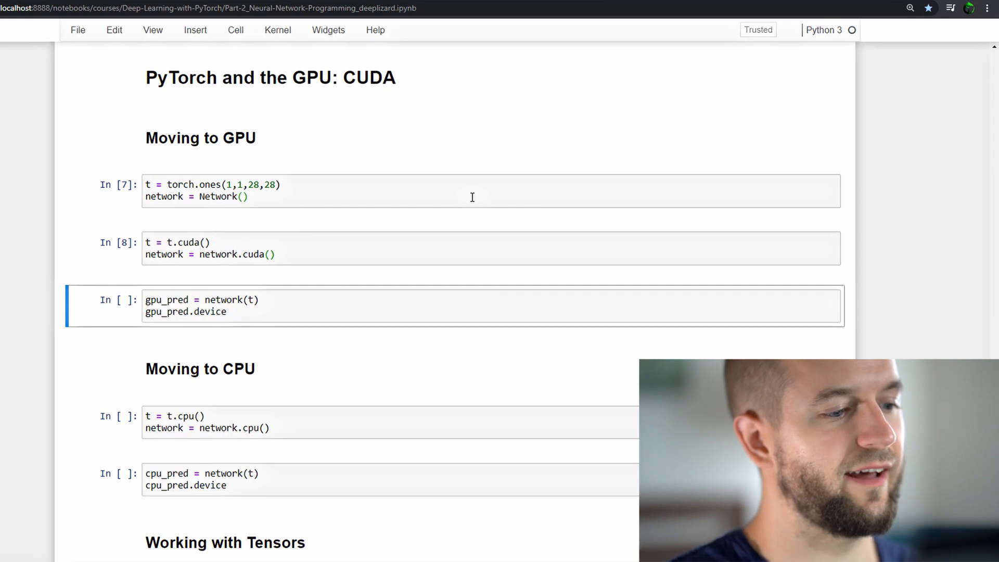
pyautogui.press('ctrl+s')
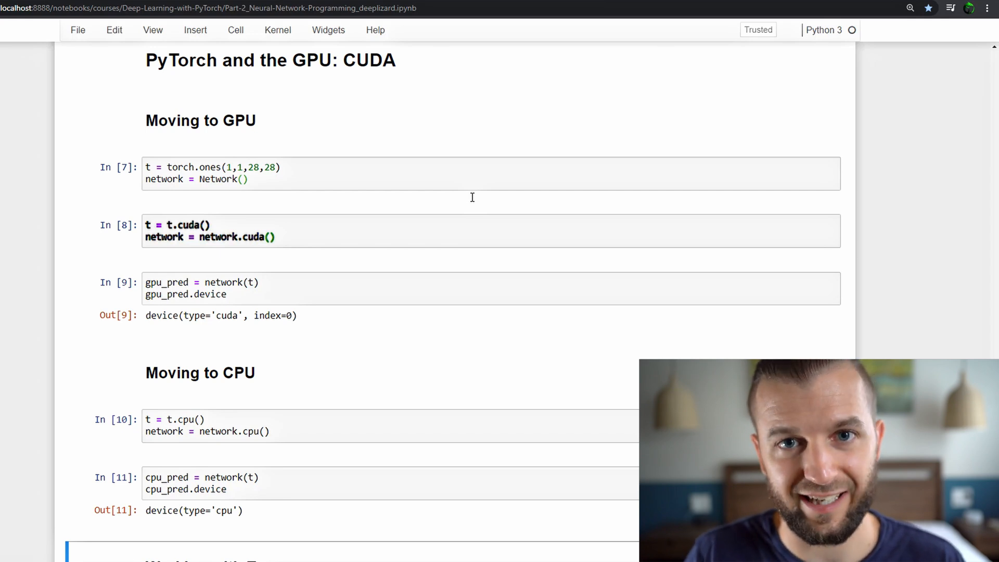
# Run the tensor device checks: t1 moves to cuda, mixed-device additions raise mismatch errors.
pyautogui.scroll(-3)
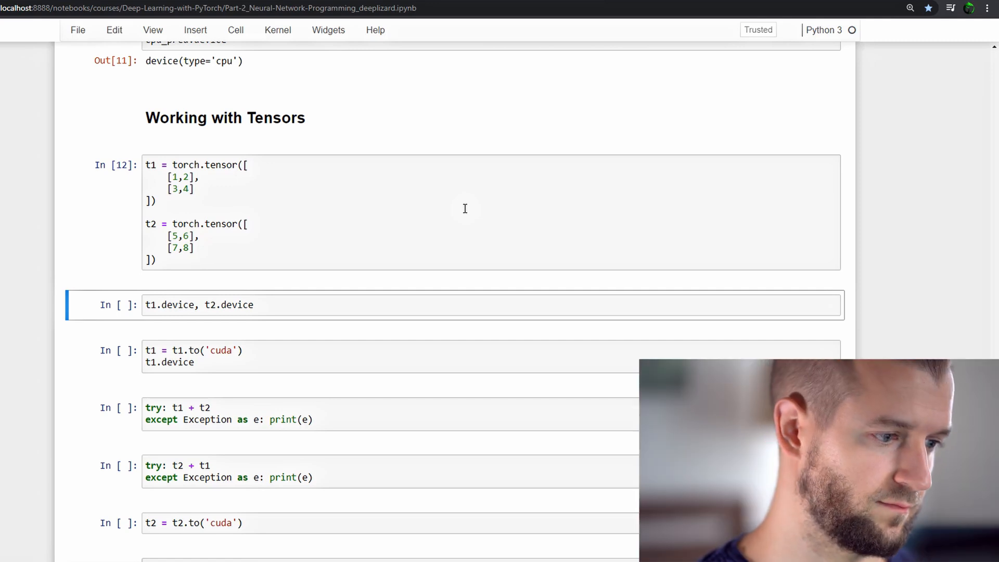
pyautogui.press('shift+enter')
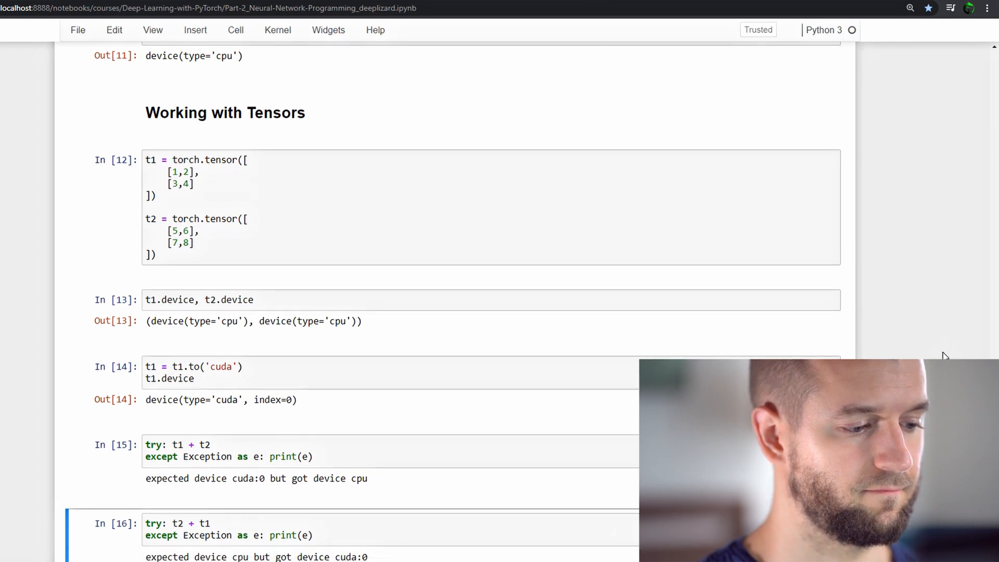
# Select the t2 = t2.to('cuda') cell so t1 + t2 returns [[6, 8], [10, 12]].
pyautogui.scroll(-3)
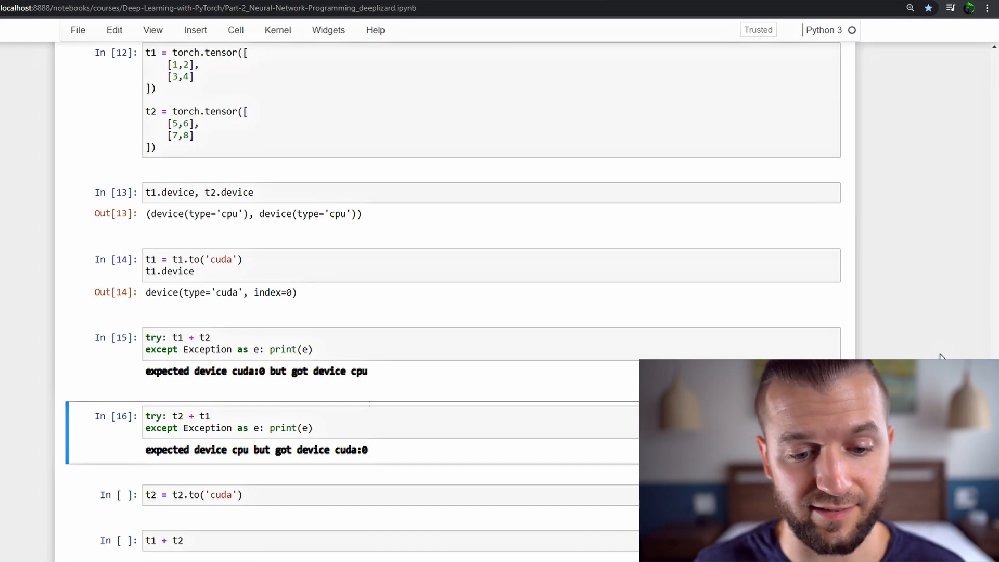
pyautogui.scroll(-3)
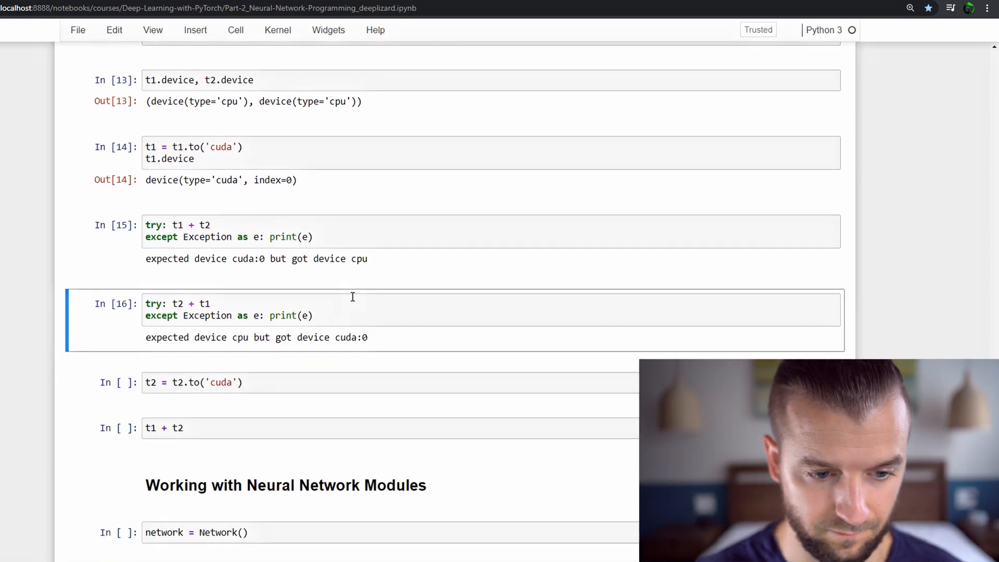
pyautogui.click(355, 382)
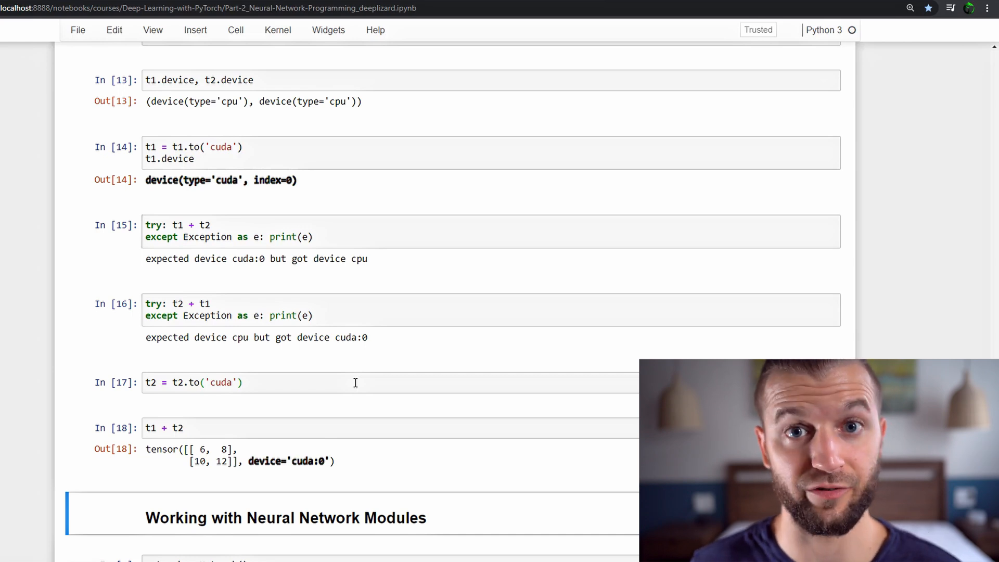
pyautogui.scroll(-3)
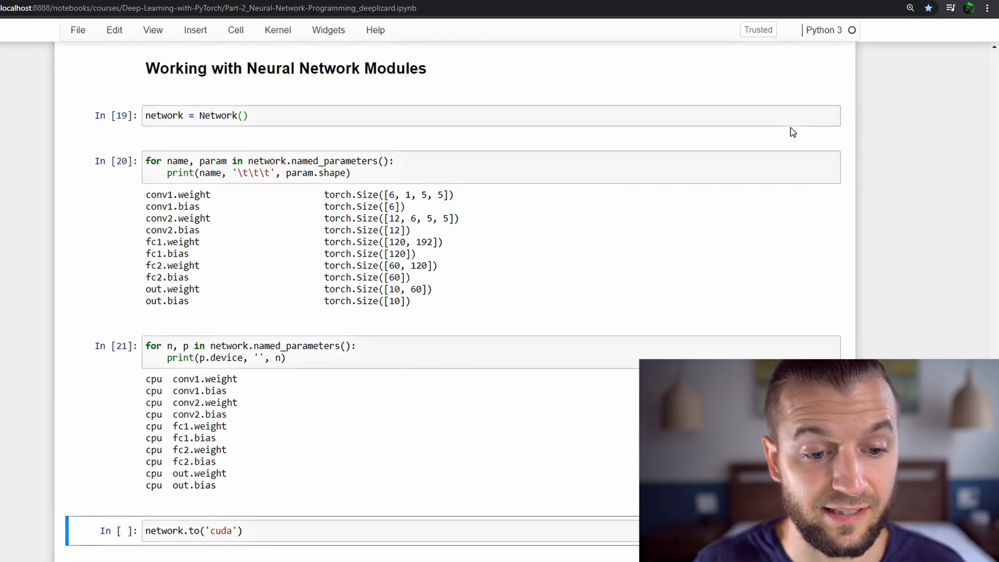
# Select the fresh network cell that lists parameter names, shapes and cpu device.
pyautogui.click(369, 530)
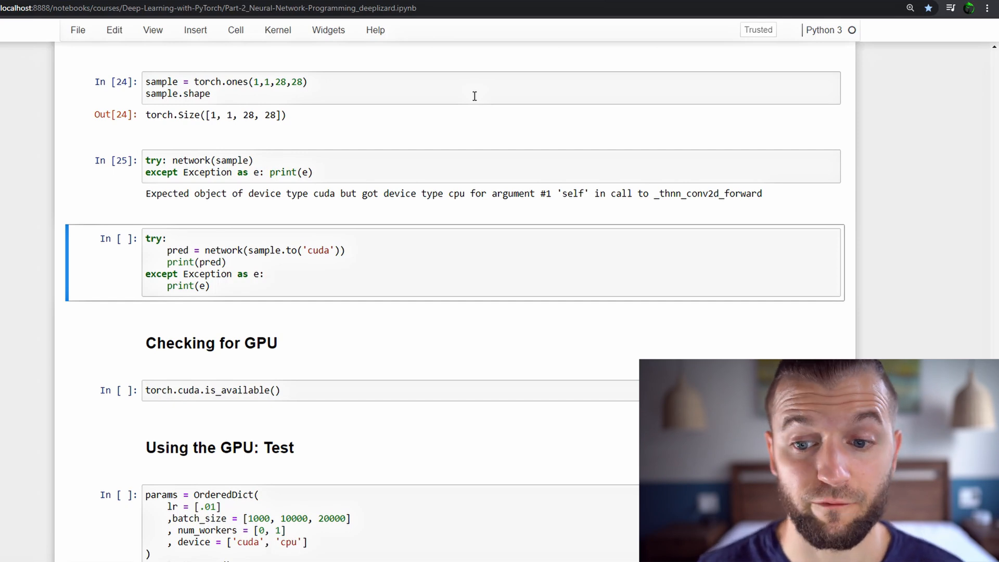
# Run the try cell calling network(sample.to('cuda')).
pyautogui.press('ctrl+s')
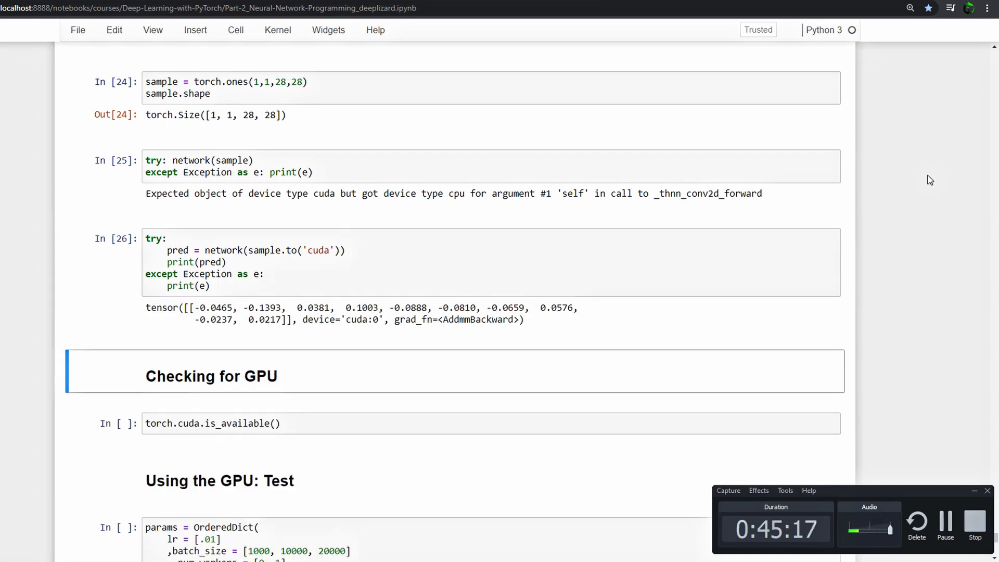
# Move past the Checking for GPU heading, keeping the cuda:0 prediction output.
pyautogui.press('ctrl+s')
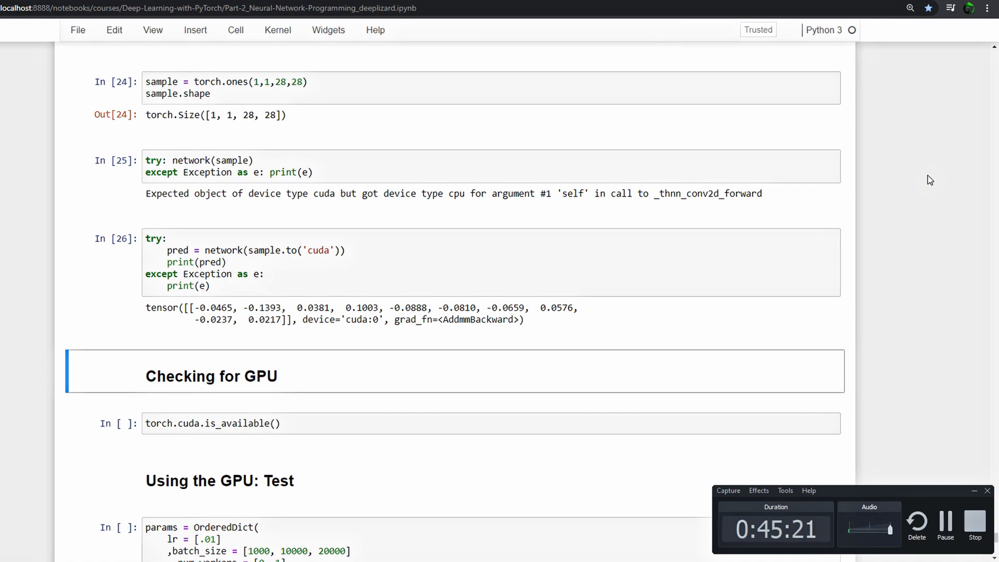
# Scroll to the torch.cuda.is_available() check, which returns True.
pyautogui.scroll(-3)
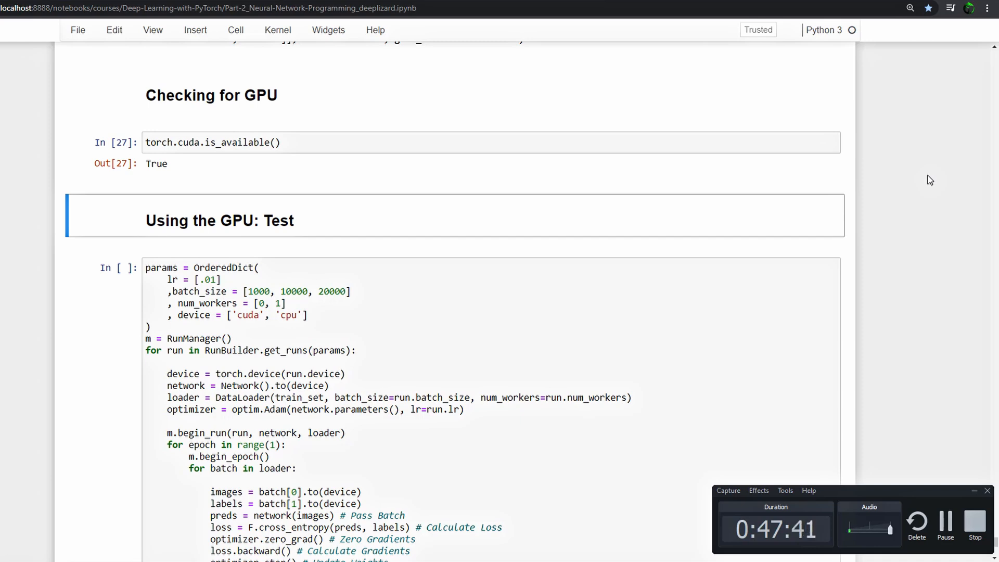
pyautogui.scroll(-3)
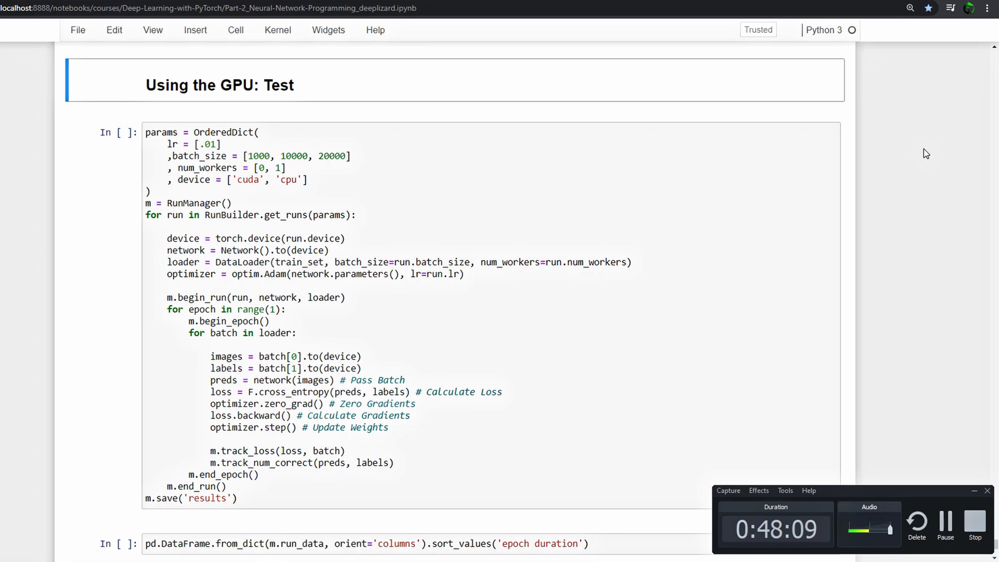
pyautogui.moveTo(907, 218)
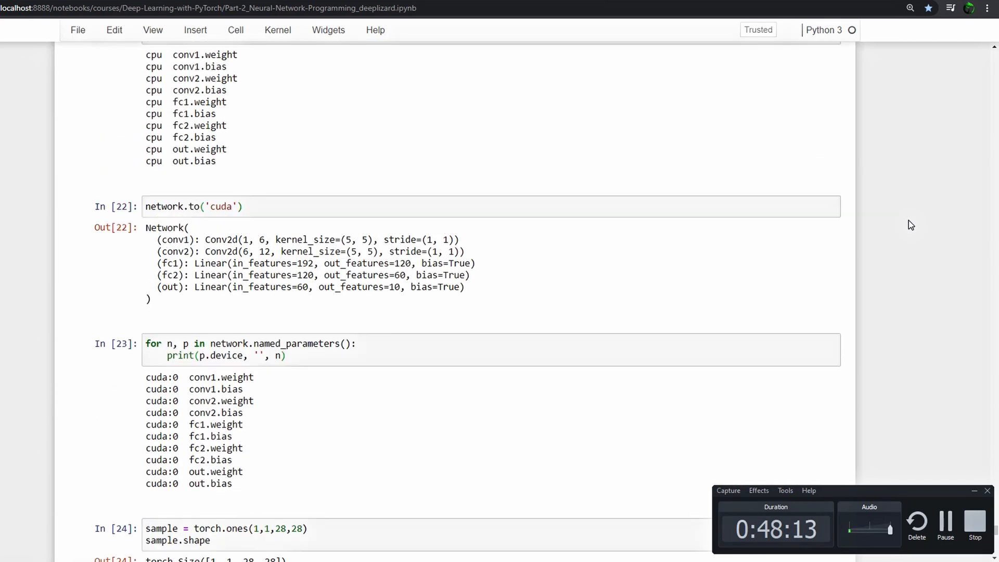
pyautogui.scroll(3)
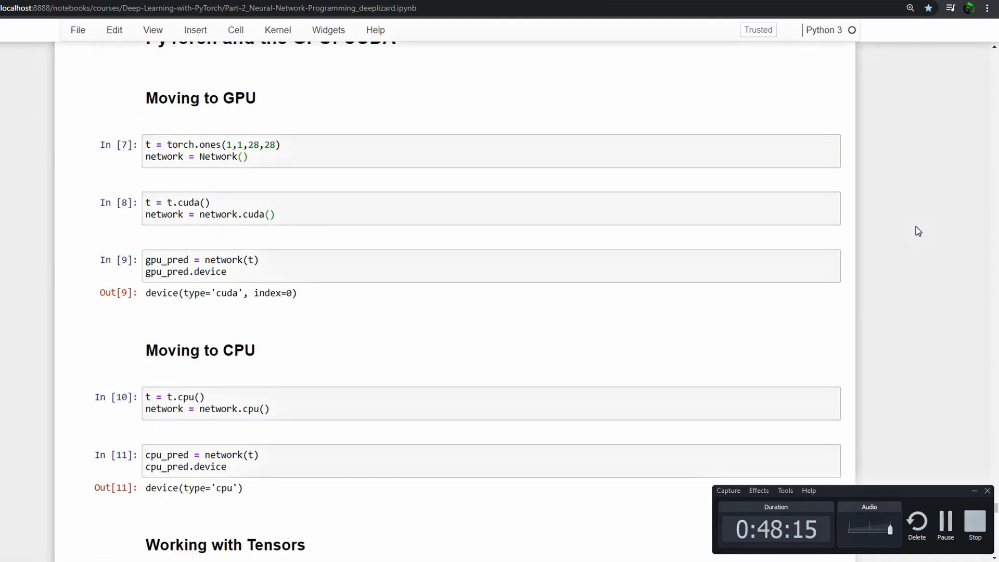
pyautogui.scroll(-3)
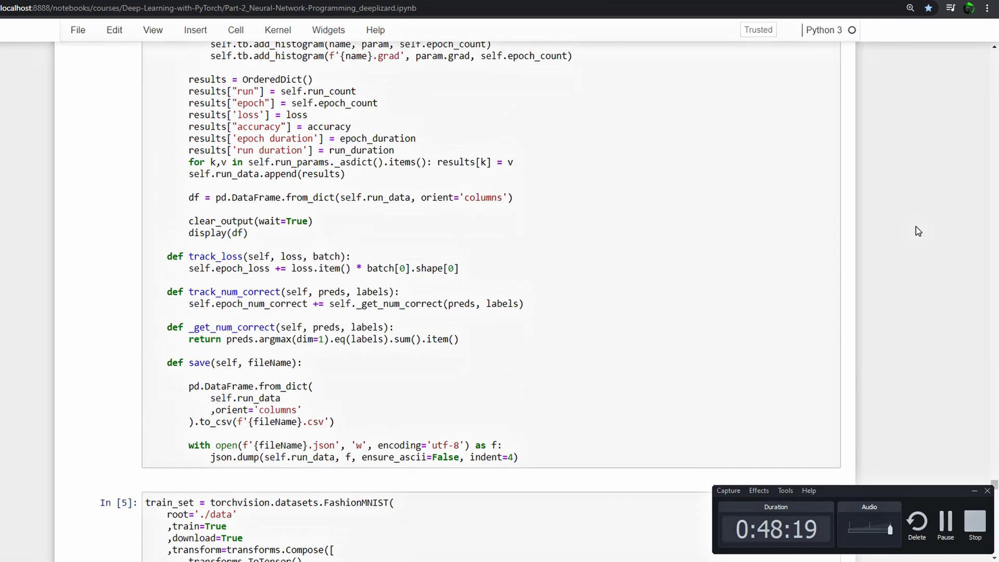
pyautogui.scroll(3)
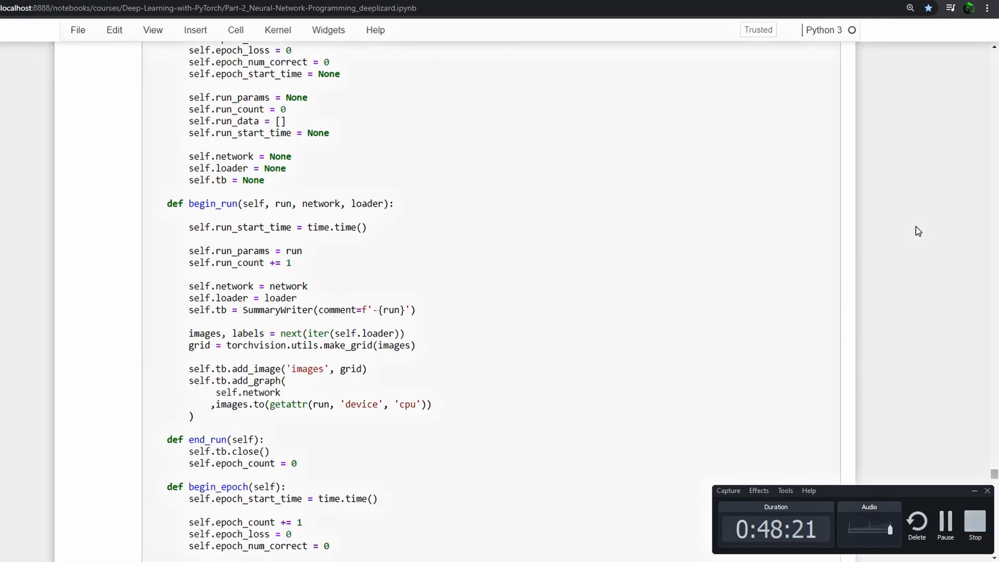
pyautogui.scroll(3)
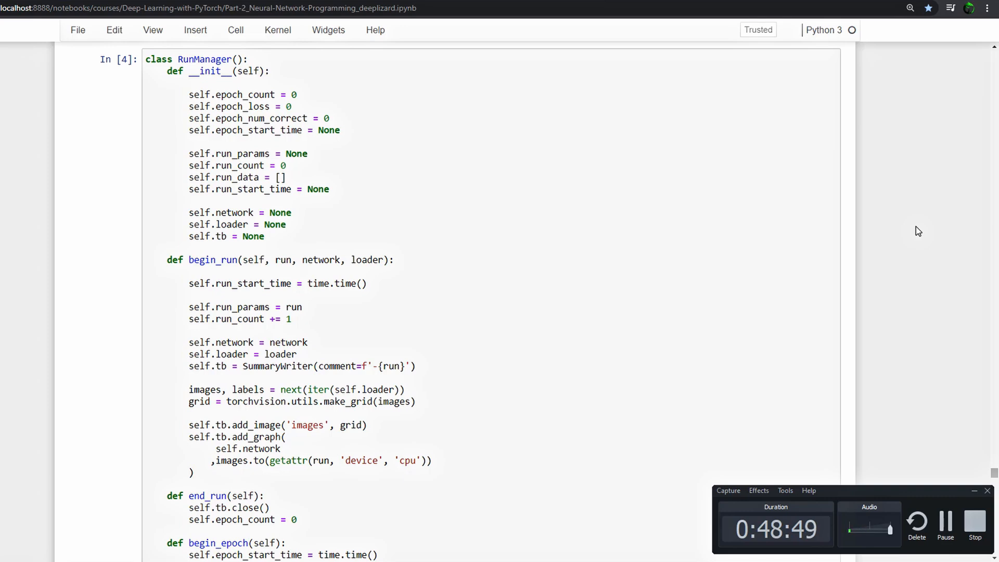
pyautogui.moveTo(305, 460)
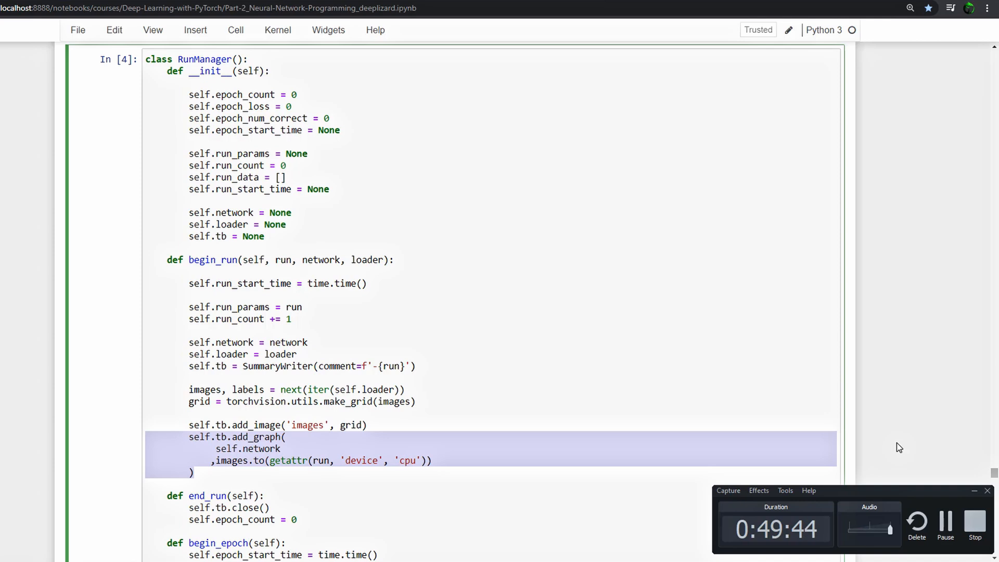
pyautogui.scroll(-3)
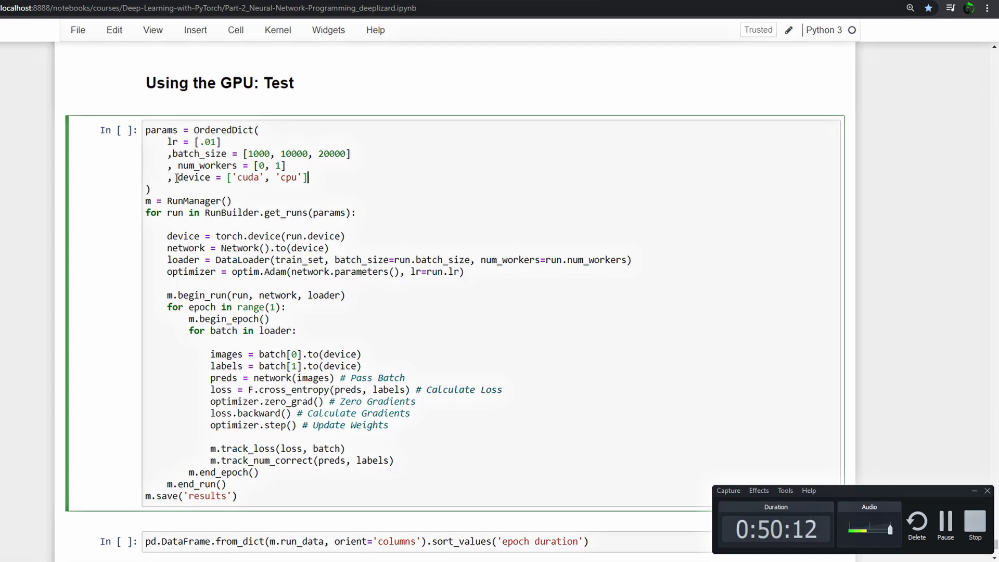
pyautogui.doubleClick(193, 177)
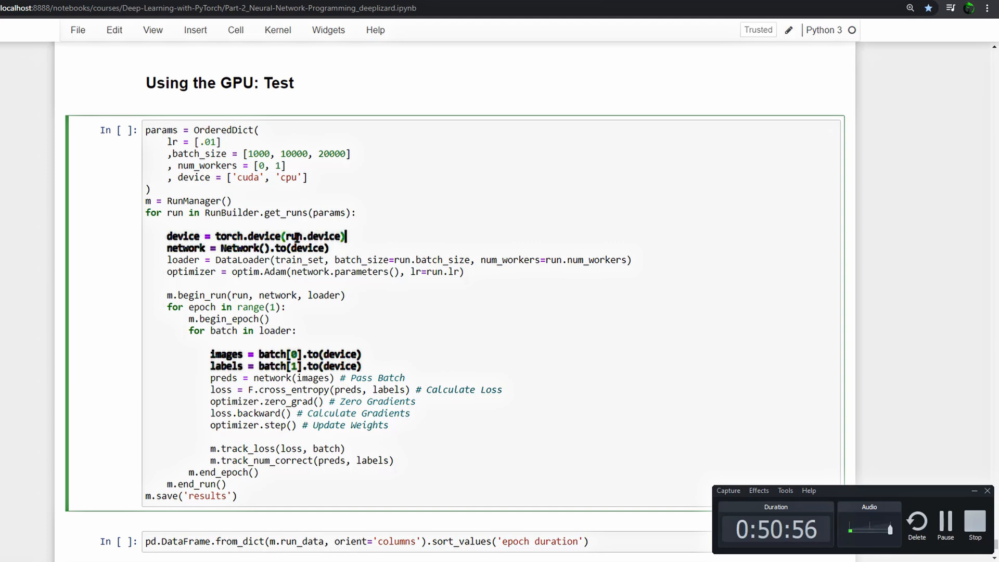
pyautogui.moveTo(233, 228)
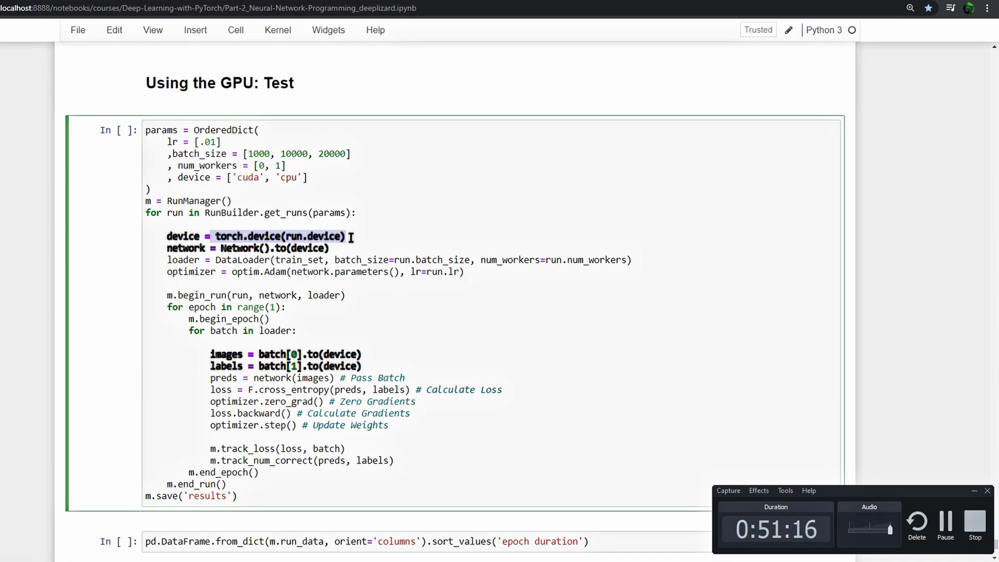
pyautogui.moveTo(350, 244)
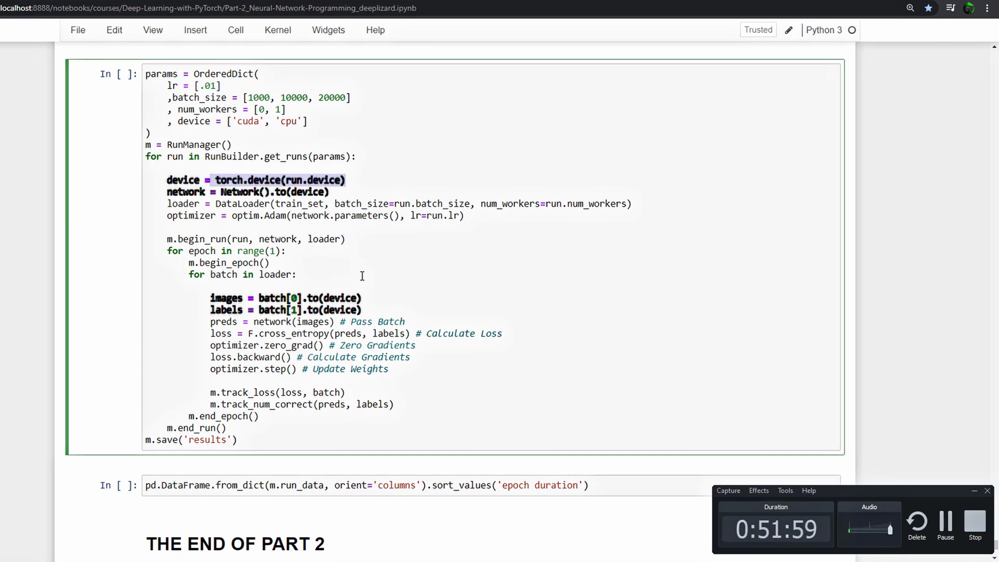
pyautogui.moveTo(369, 297)
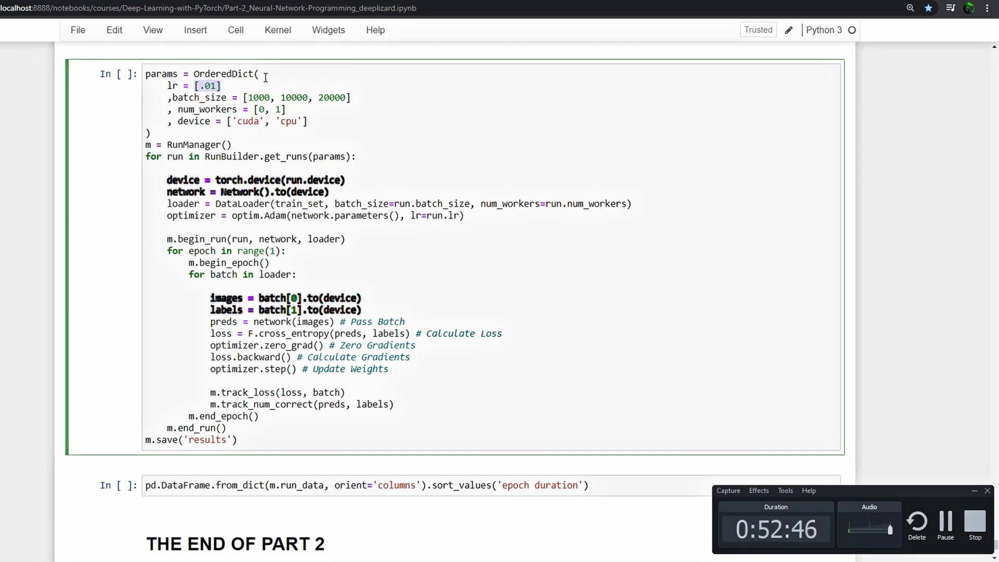
pyautogui.moveTo(244, 99)
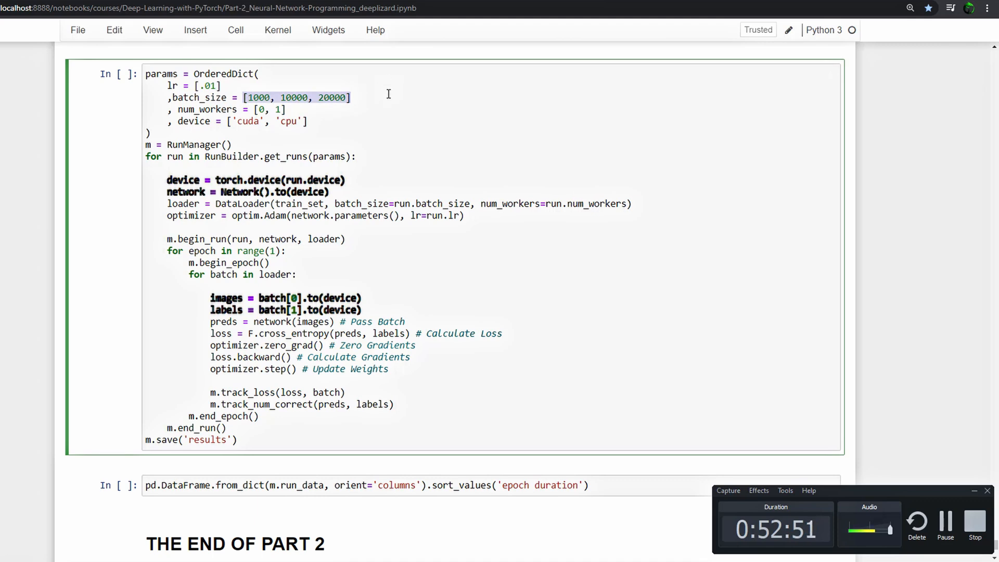
pyautogui.moveTo(381, 93)
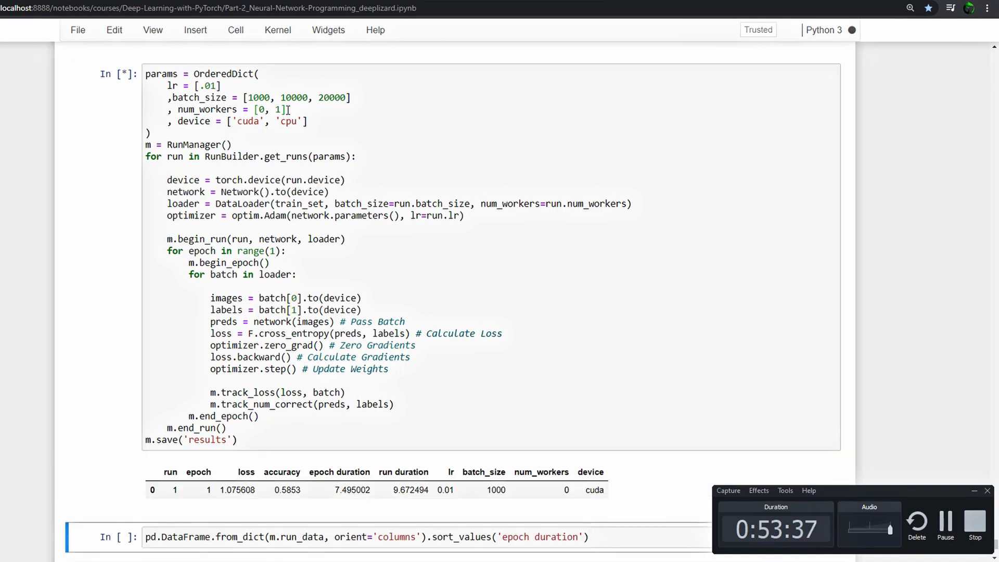
# Scroll through the twelve-run cuda versus cpu results table.
pyautogui.scroll(-3)
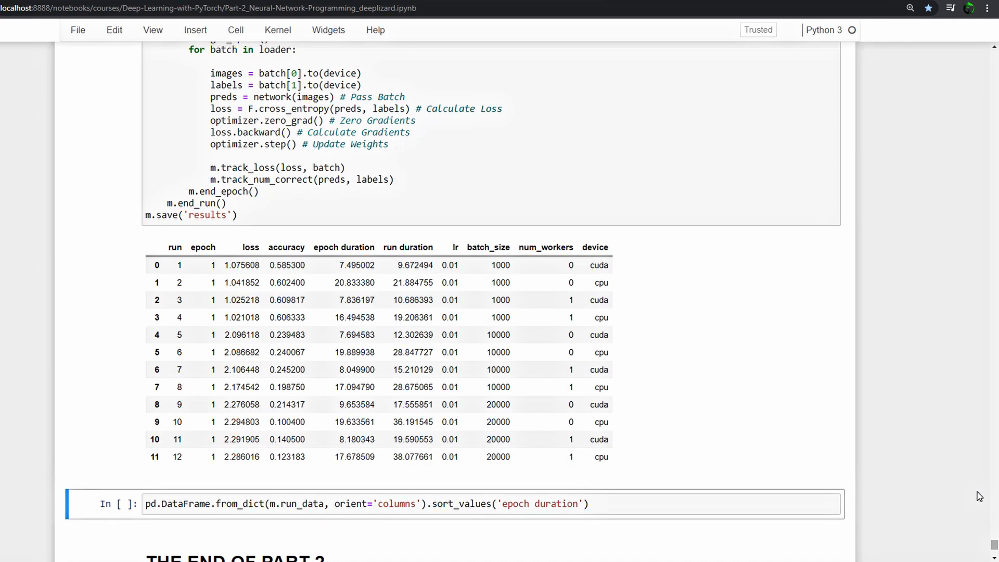
pyautogui.scroll(3)
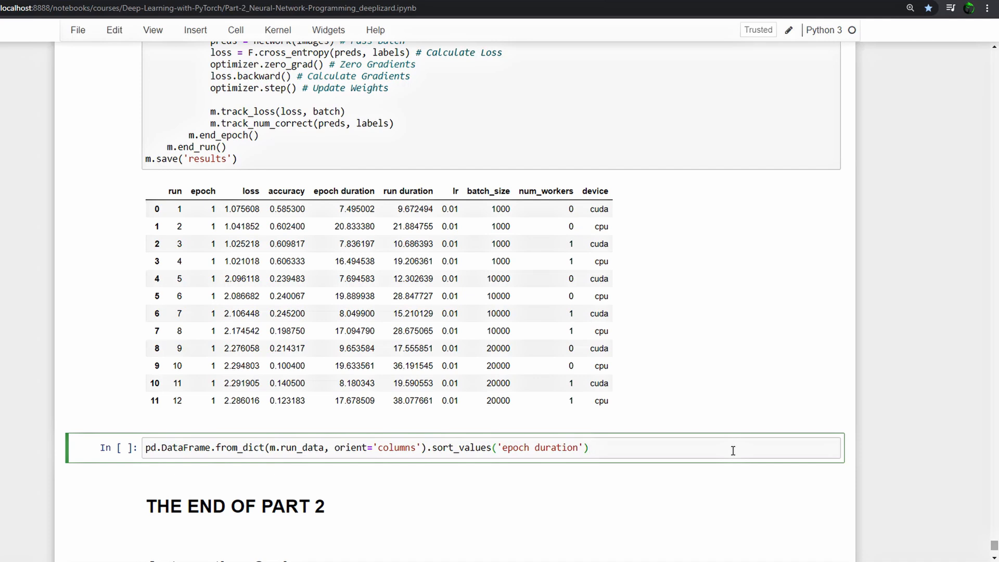
pyautogui.click(318, 447)
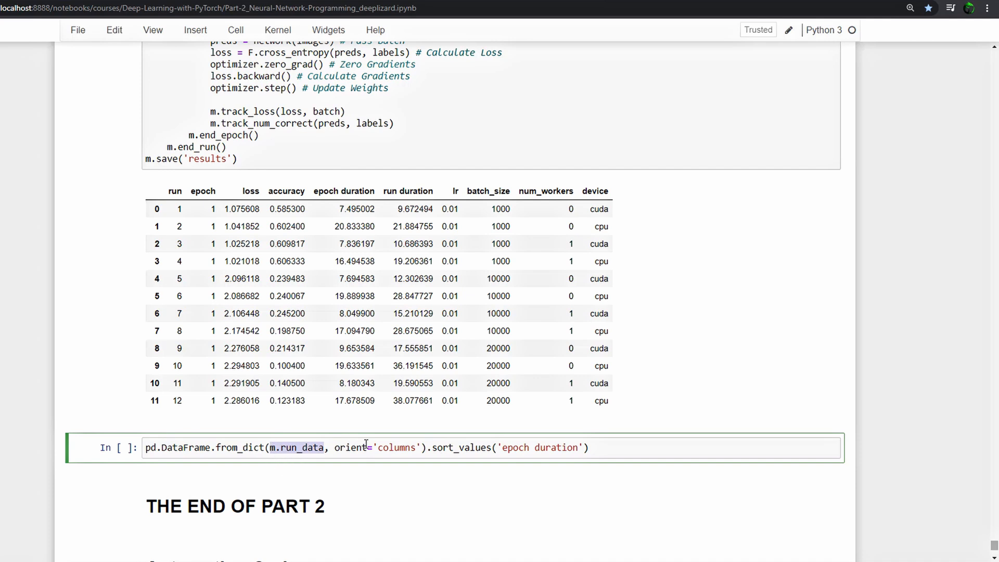
pyautogui.moveTo(392, 456)
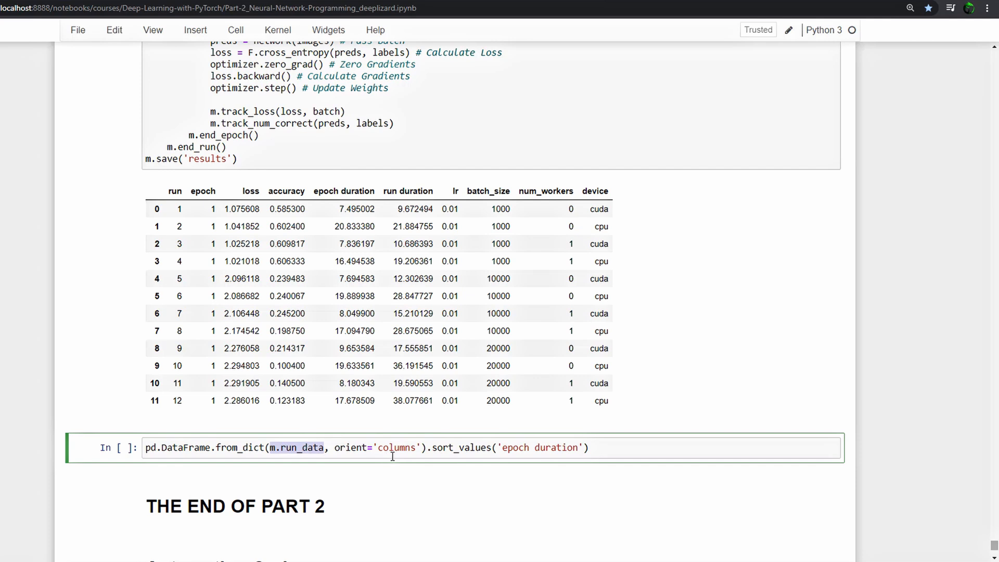
pyautogui.moveTo(477, 462)
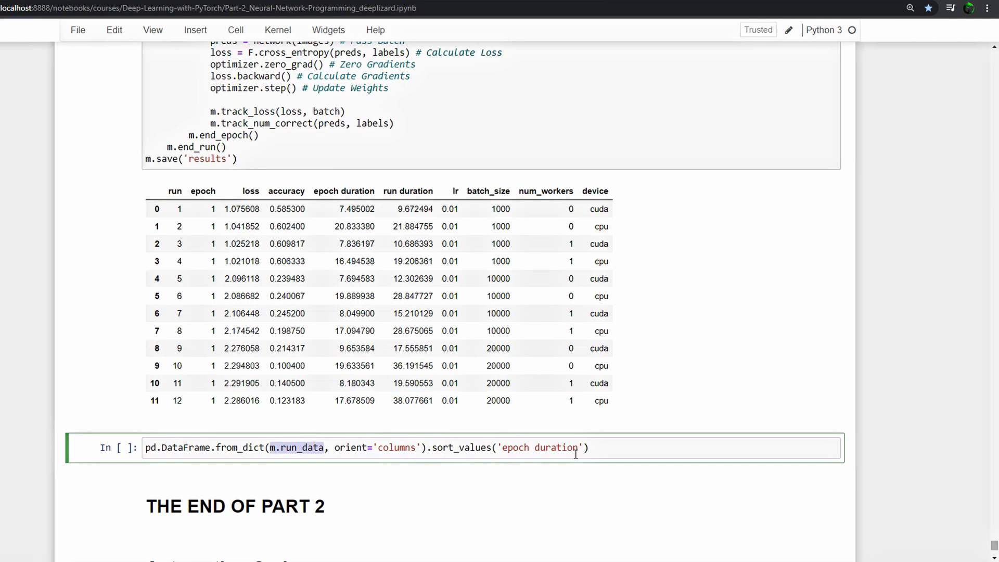
pyautogui.moveTo(571, 466)
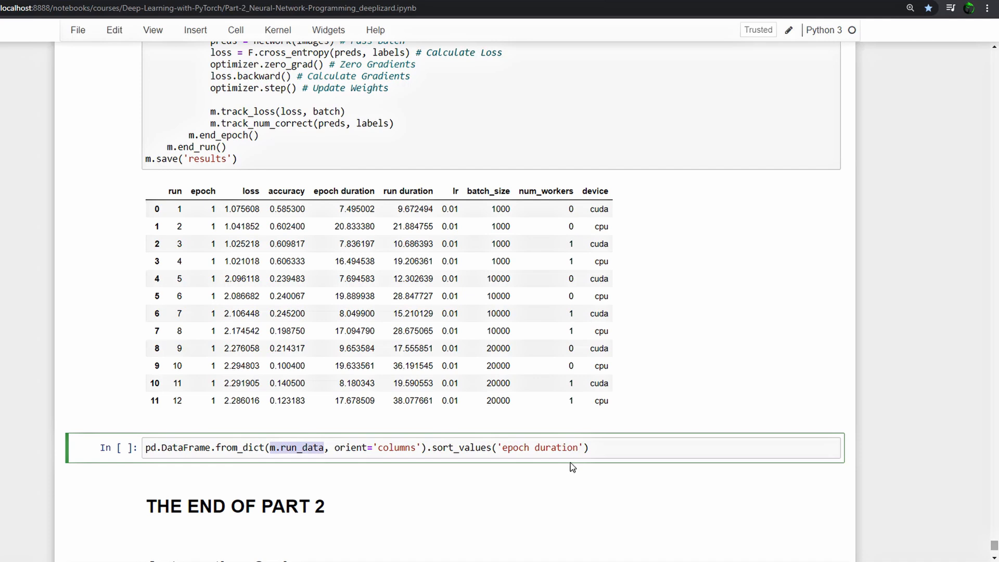
pyautogui.moveTo(606, 463)
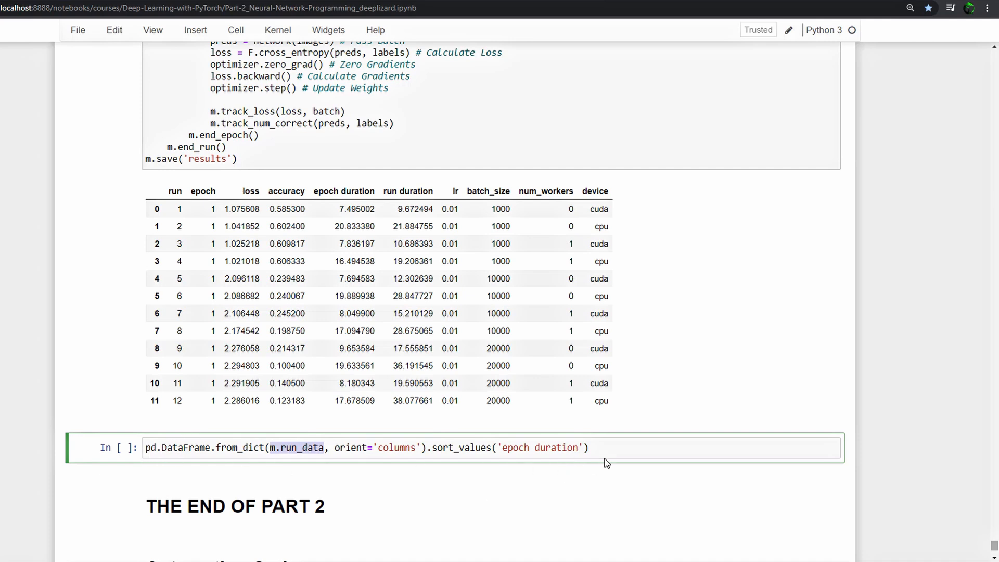
pyautogui.click(602, 446)
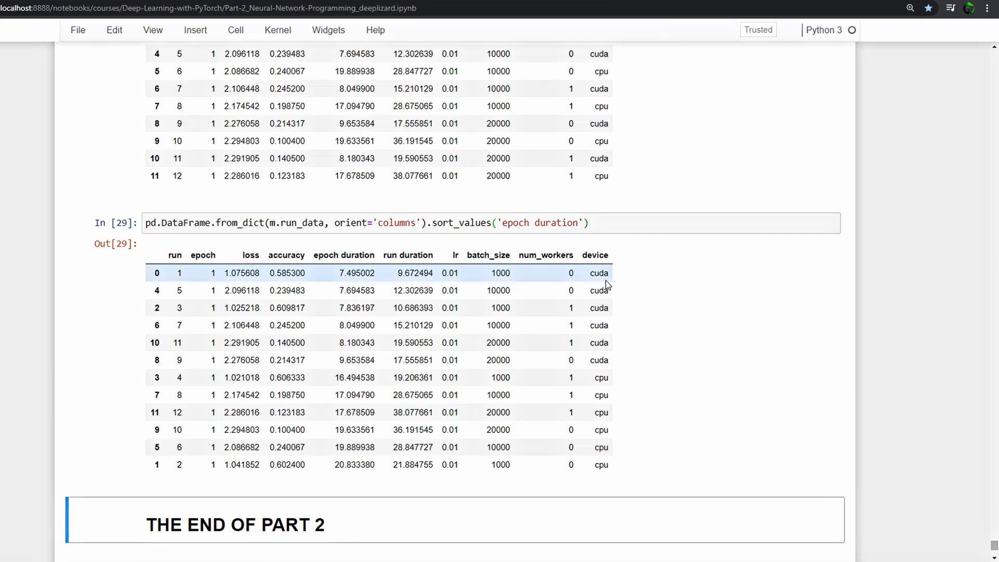
pyautogui.moveTo(610, 346)
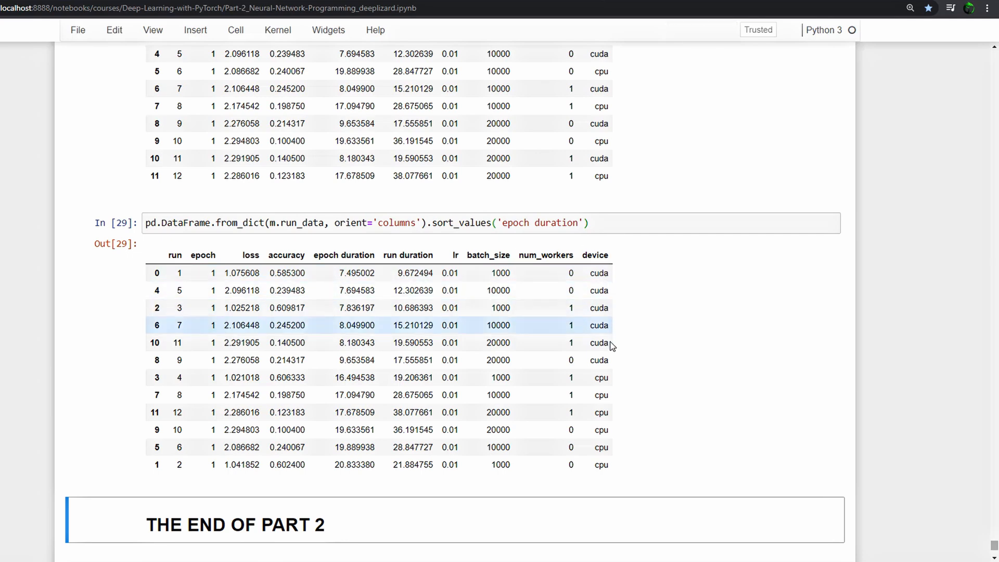
pyautogui.moveTo(614, 363)
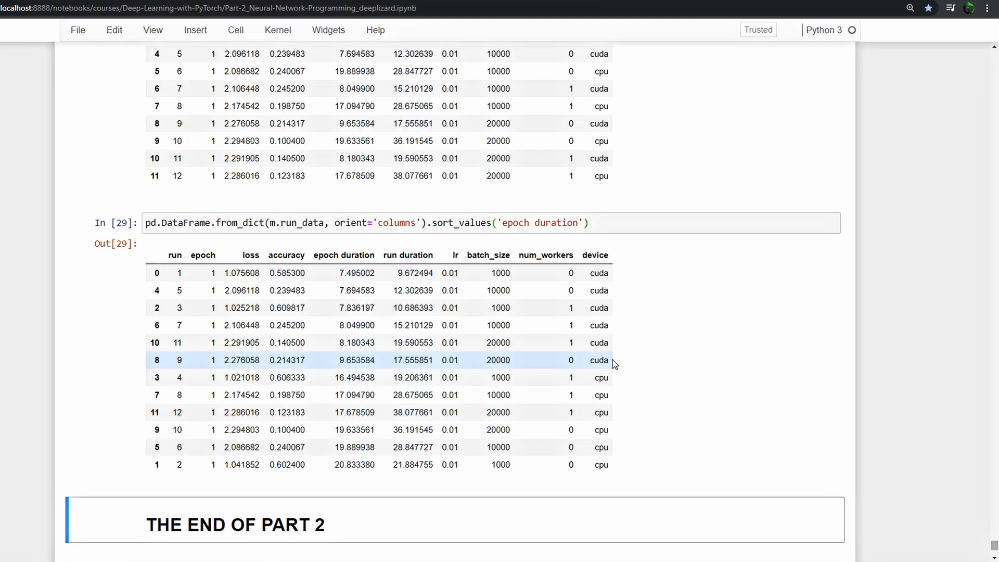